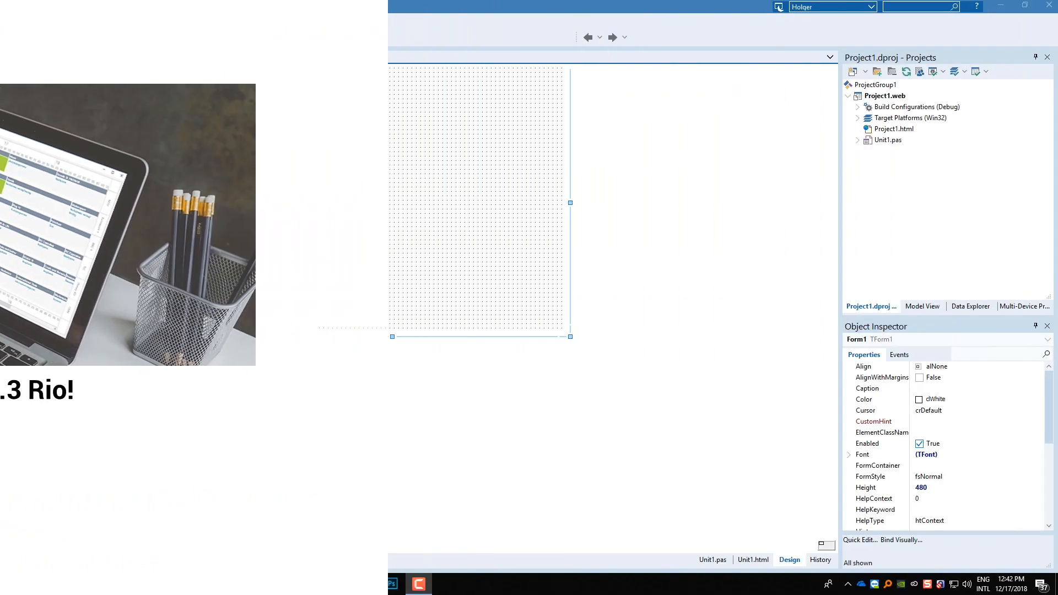
Show the File menu's new-item commands, skim the TMS Web entries, and choose Other... for the New Items gallery.
{"action": "left_click", "coordinate": [12, 21]}
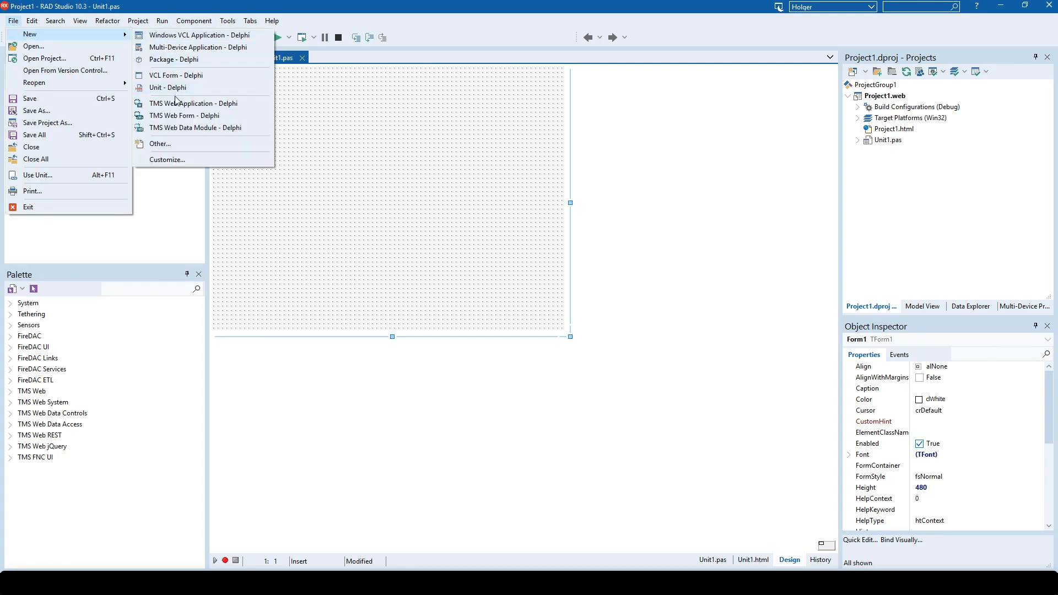
{"action": "mouse_move", "coordinate": [193, 104]}
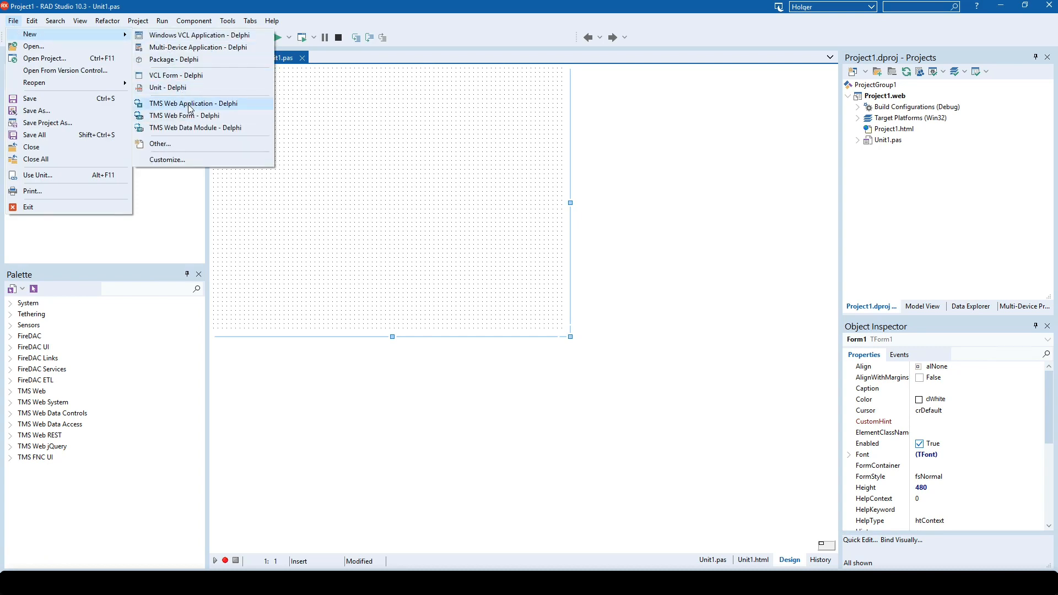
{"action": "left_click", "coordinate": [159, 143]}
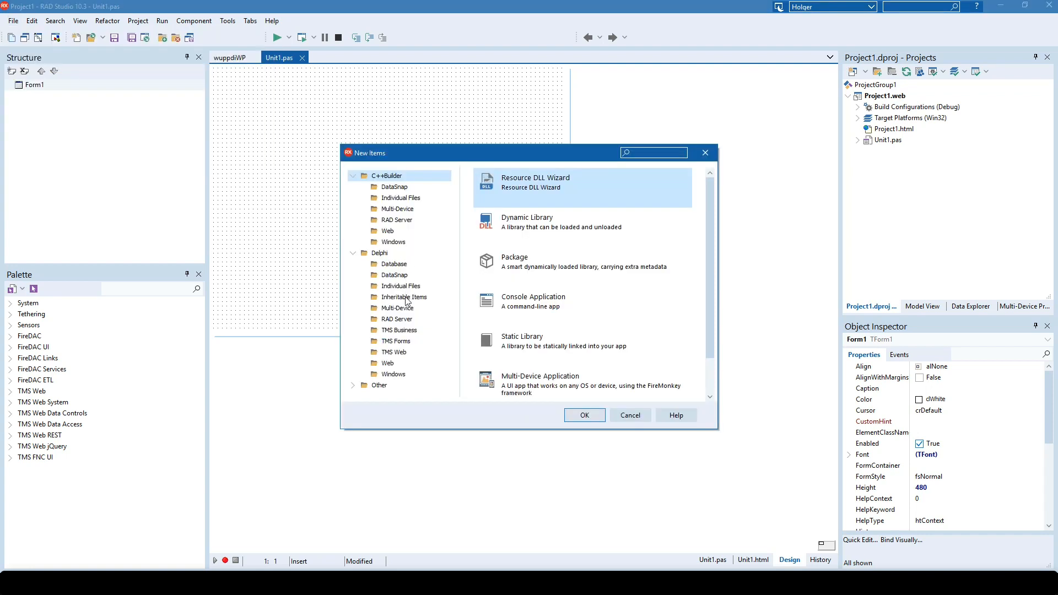
Browse the Delphi > TMS Web wizards in the New Items gallery and cancel without creating anything.
{"action": "left_click", "coordinate": [394, 352]}
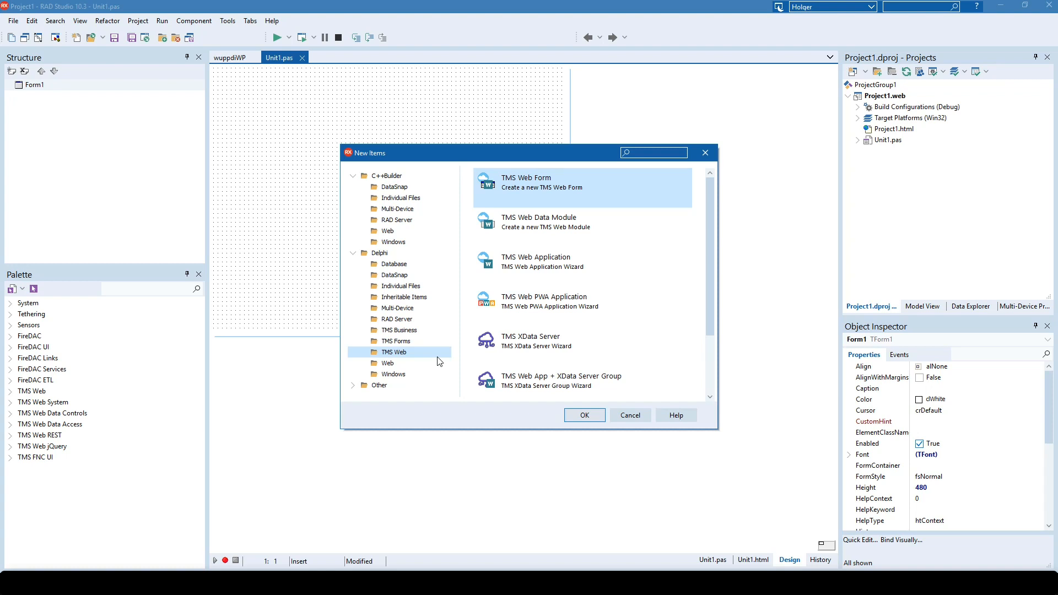
{"action": "mouse_move", "coordinate": [550, 302]}
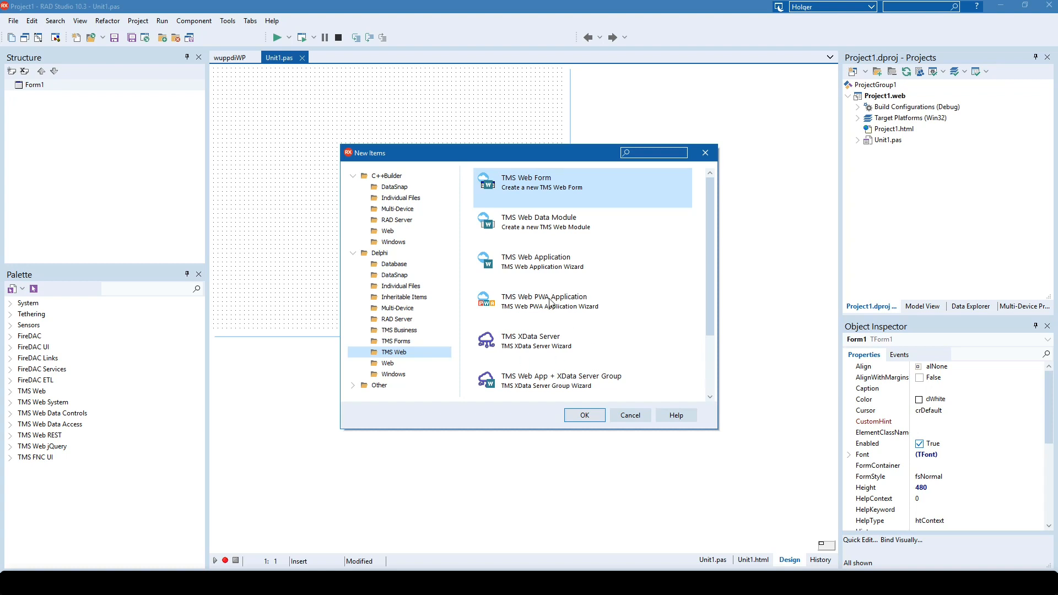
{"action": "mouse_move", "coordinate": [573, 309]}
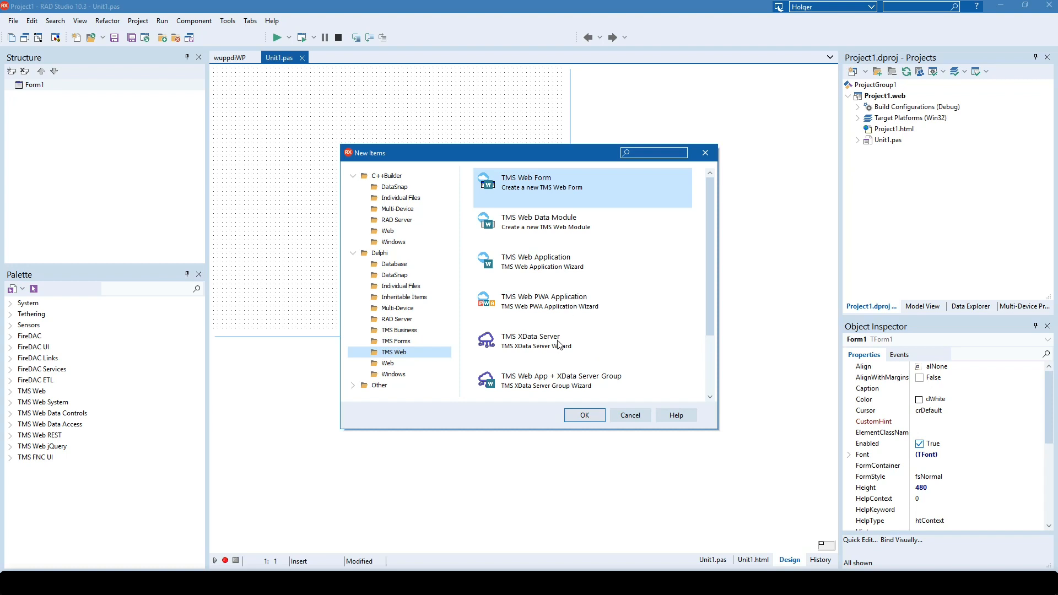
{"action": "mouse_move", "coordinate": [690, 327]}
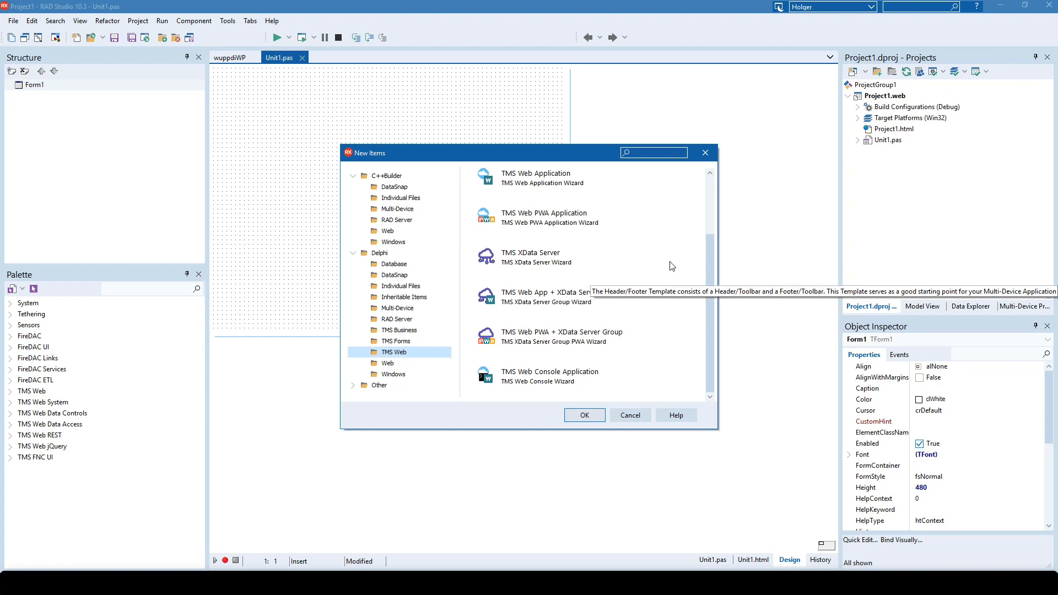
{"action": "mouse_move", "coordinate": [671, 266]}
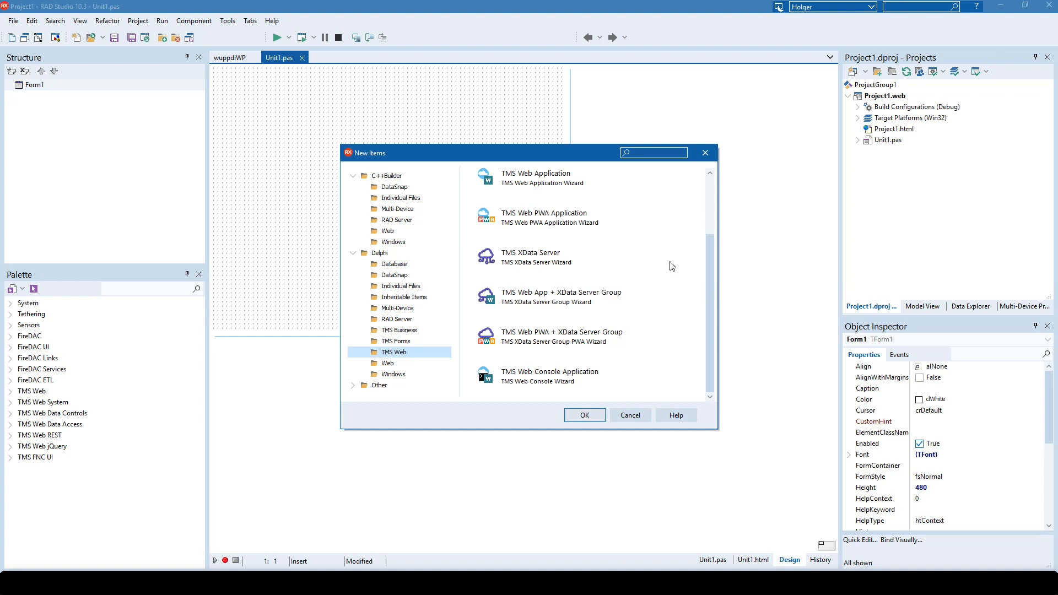
{"action": "mouse_move", "coordinate": [668, 318]}
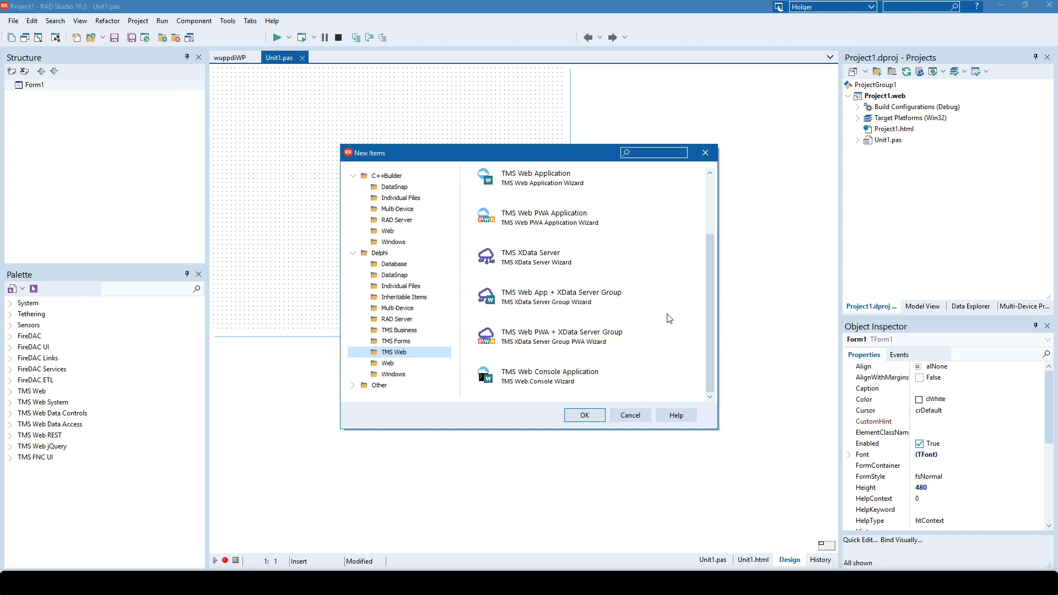
{"action": "mouse_move", "coordinate": [663, 366]}
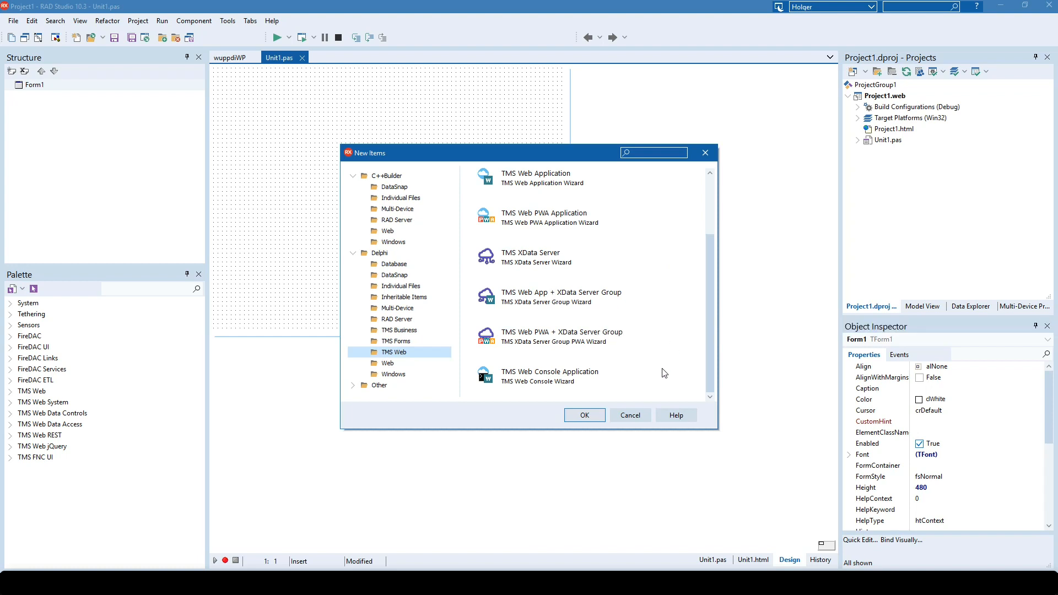
{"action": "left_click", "coordinate": [630, 415]}
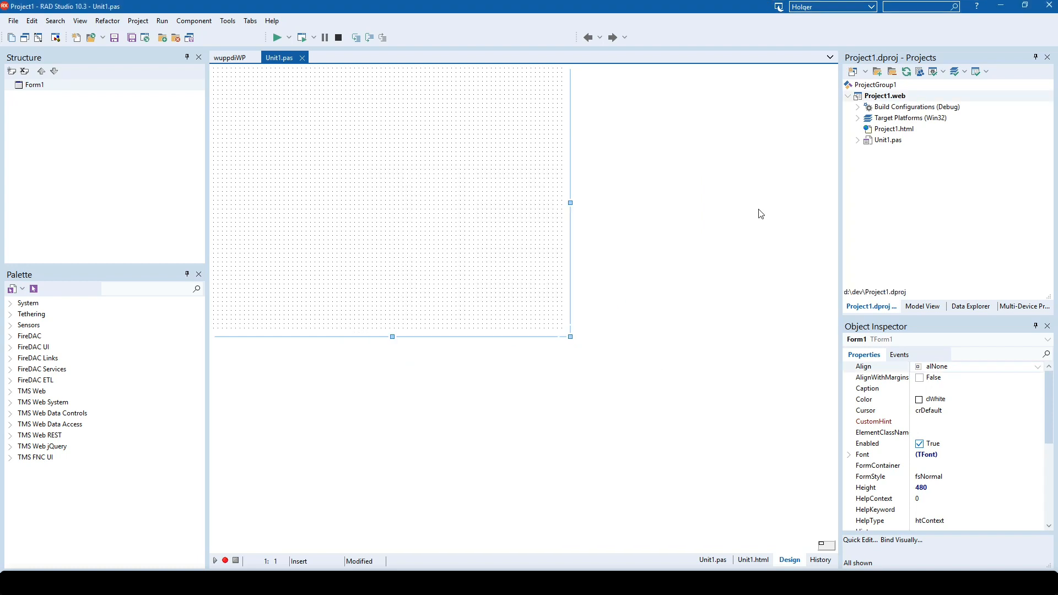
Show the TMS Web commands on Project1.web in the Projects panel, then dismiss the list.
{"action": "right_click", "coordinate": [884, 96]}
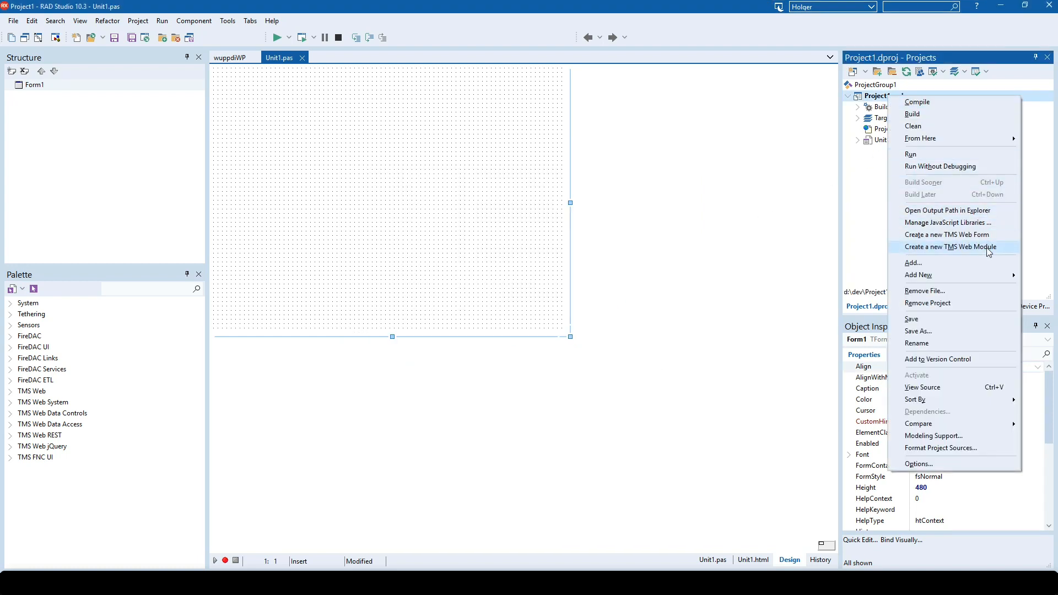
{"action": "left_click", "coordinate": [227, 21]}
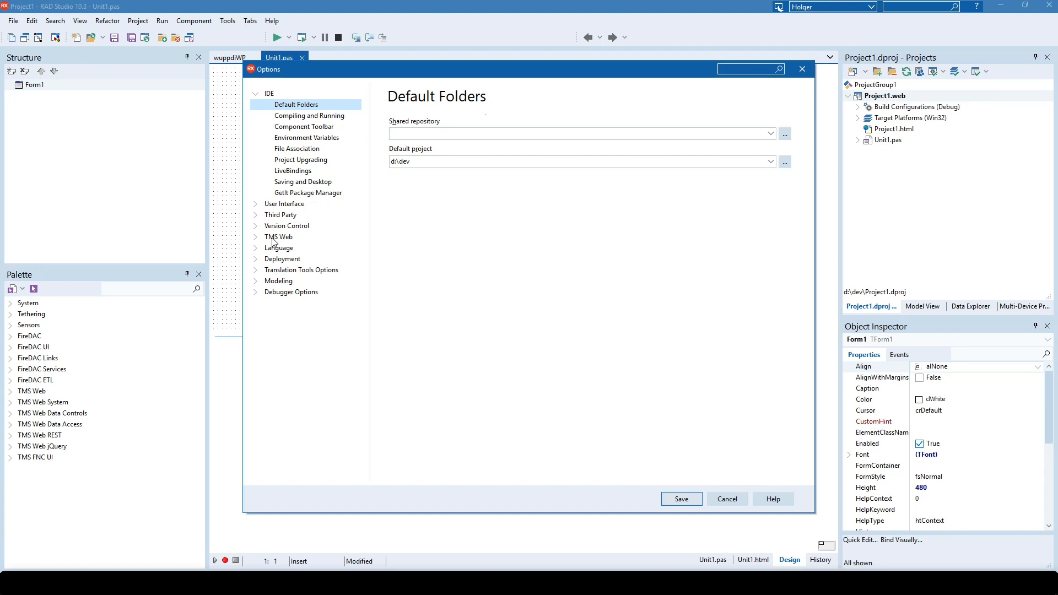
Review the TMS Web compiler, path and web server settings under Tools > Options, then reach the Project menu.
{"action": "left_click", "coordinate": [277, 235]}
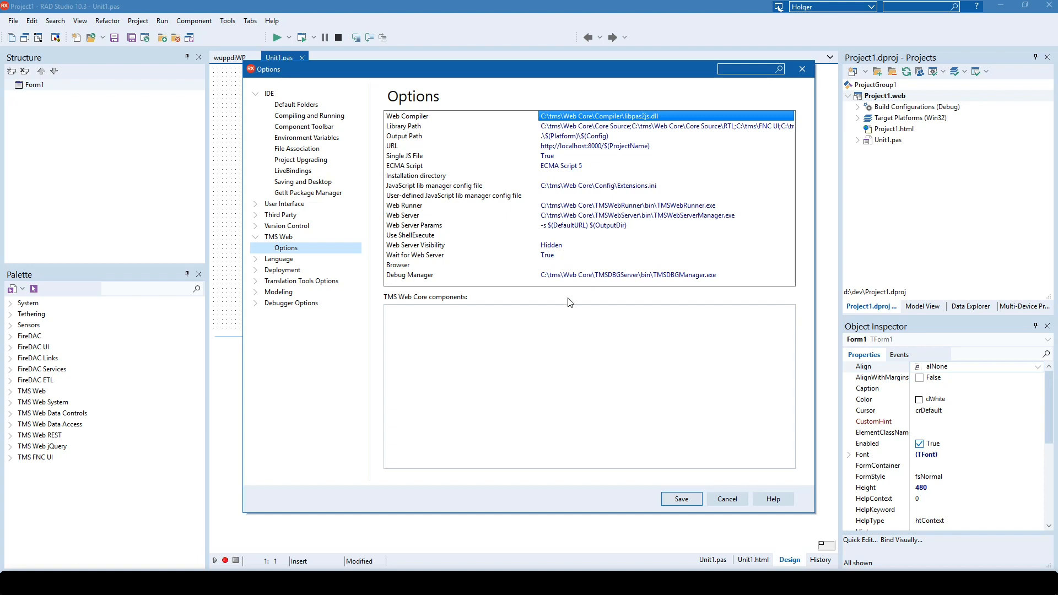
{"action": "mouse_move", "coordinate": [696, 308]}
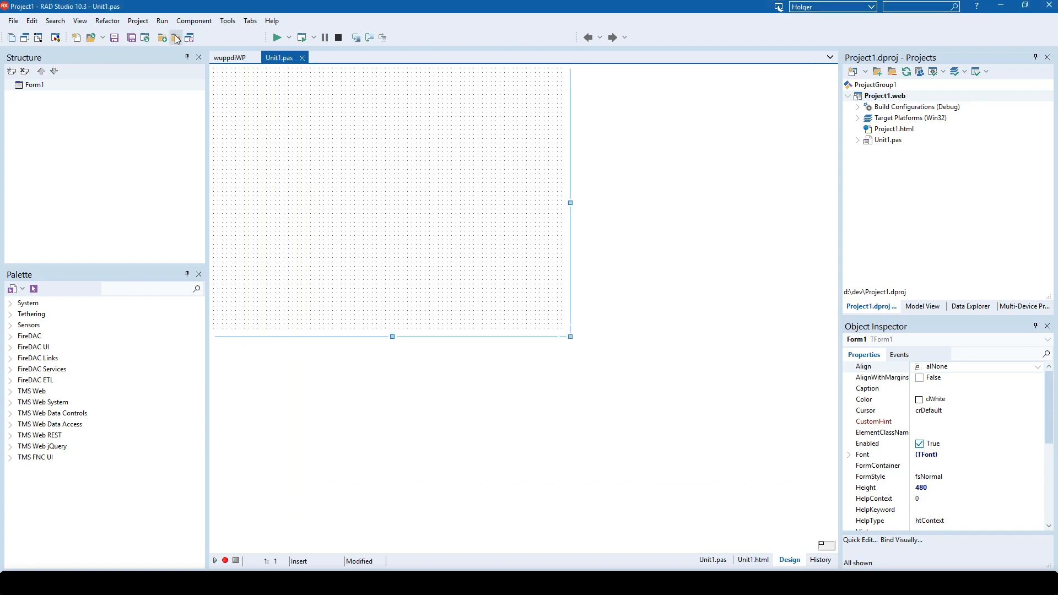
{"action": "left_click", "coordinate": [138, 20]}
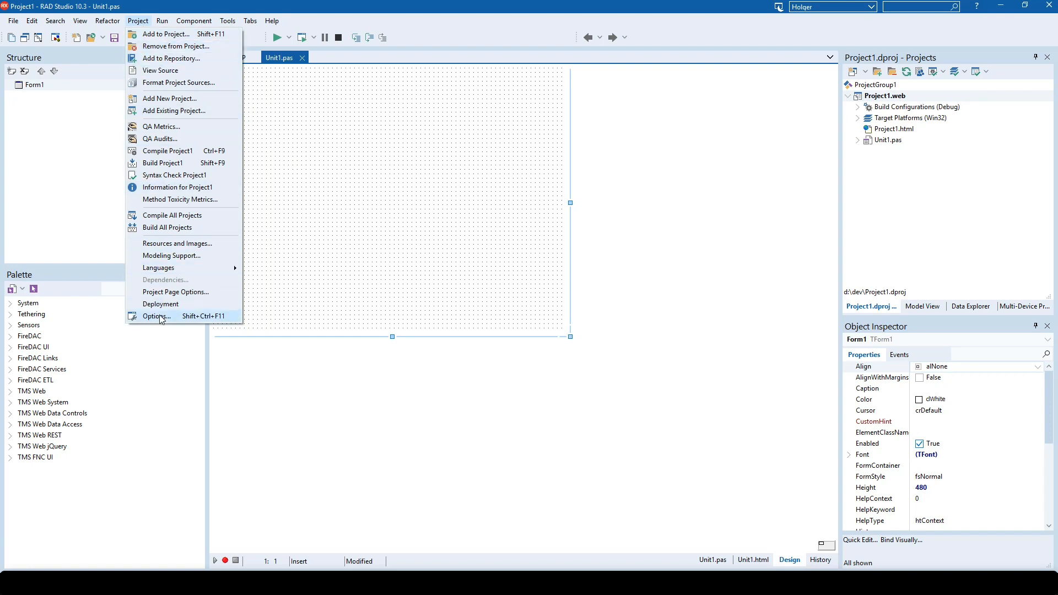
Show Project Options for Project1.web at the TMS Web > Compile page, Windows 32-bit debug configuration.
{"action": "left_click", "coordinate": [155, 316]}
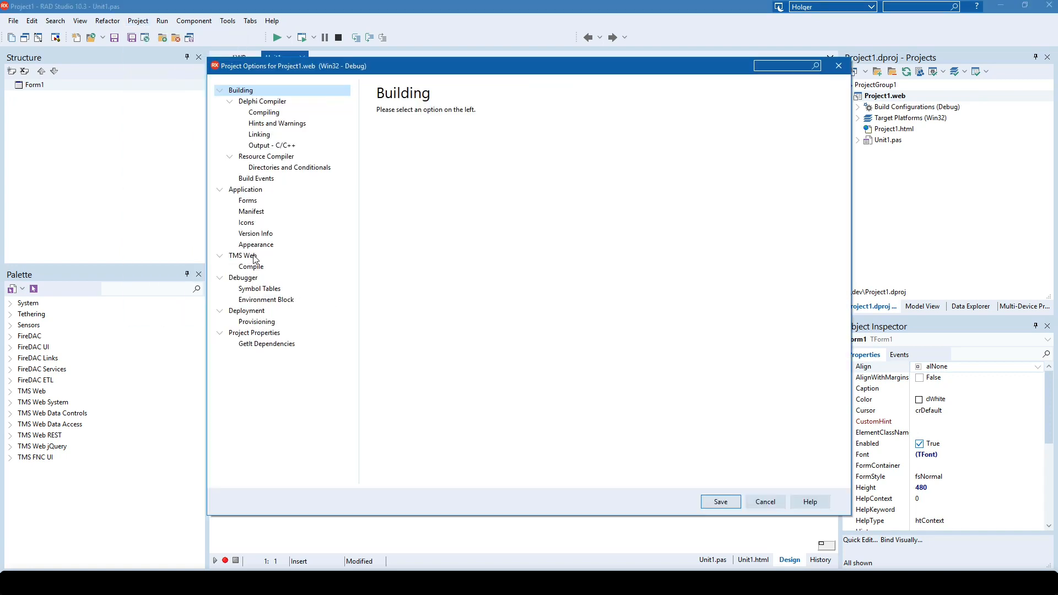
{"action": "left_click", "coordinate": [251, 267]}
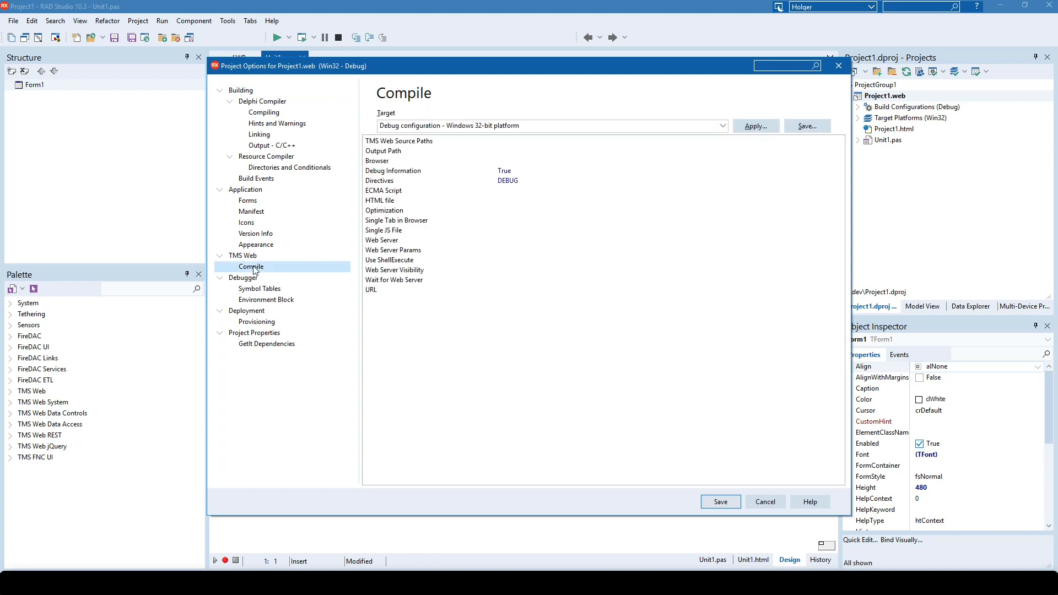